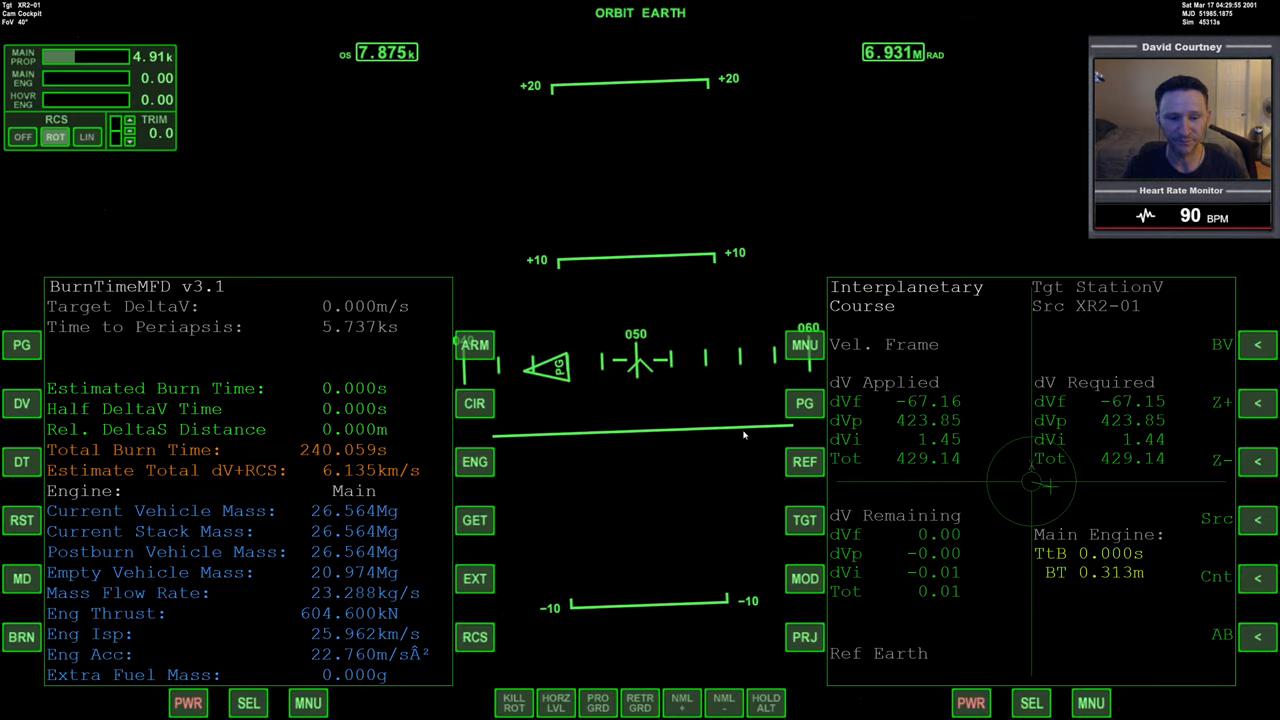
mouse_move(735, 436)
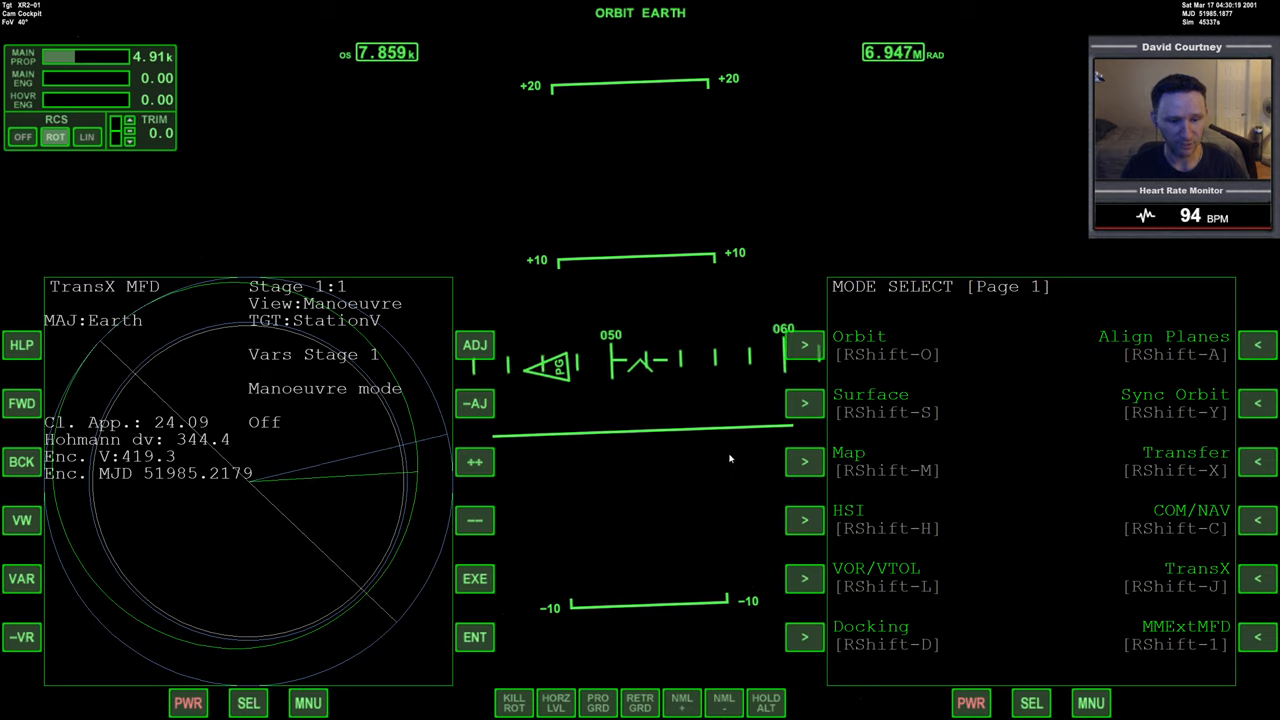
mouse_move(1000, 618)
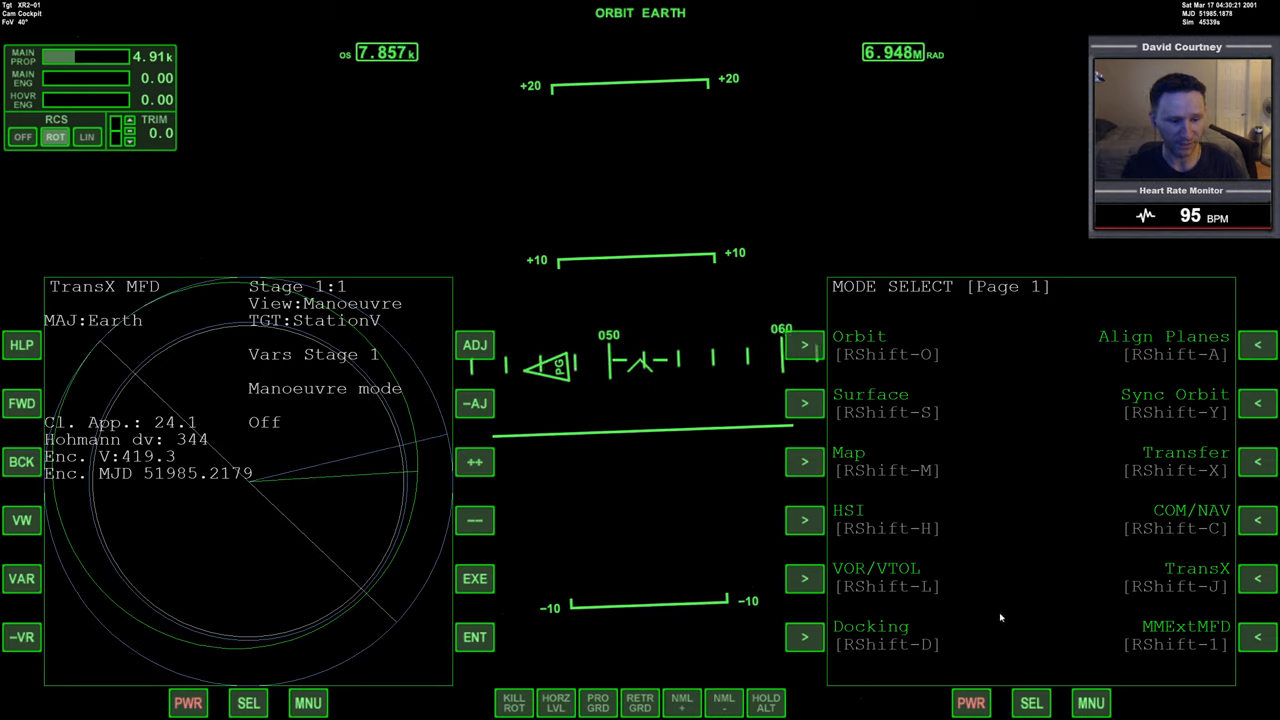
mouse_move(967, 565)
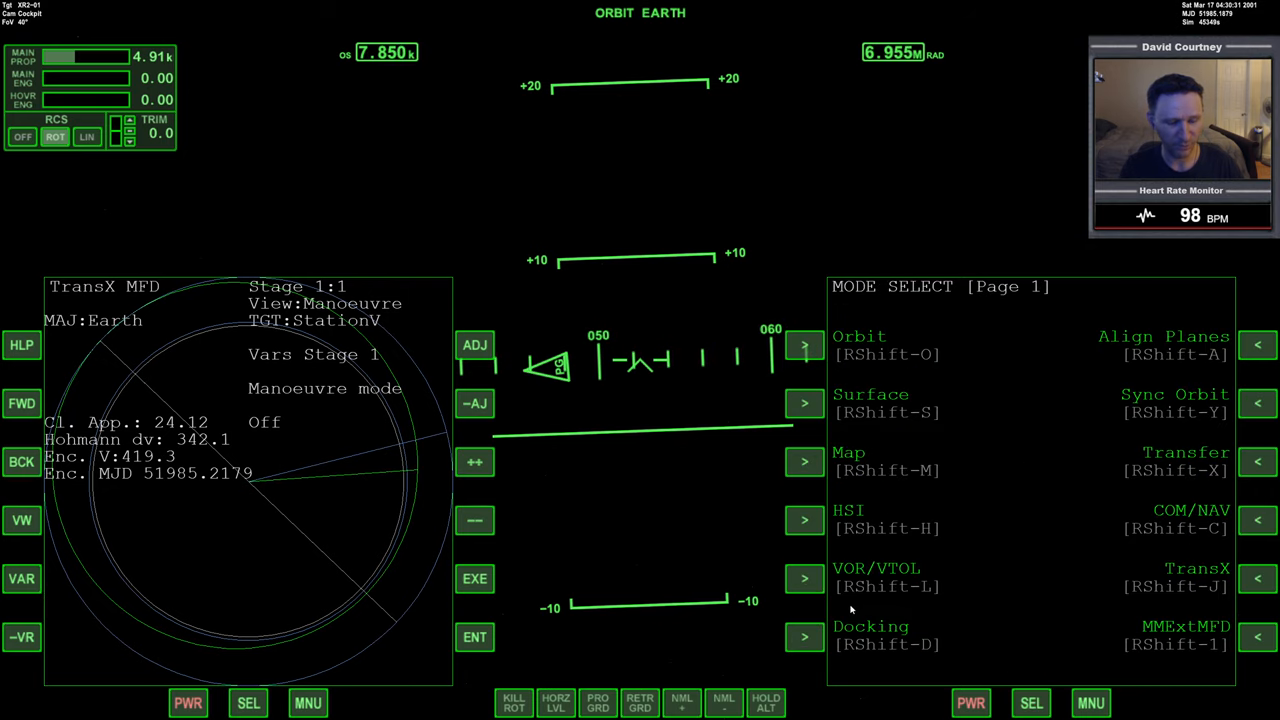
Step: Switch the right display to Docking and pick StationV as the docking target
click(804, 637)
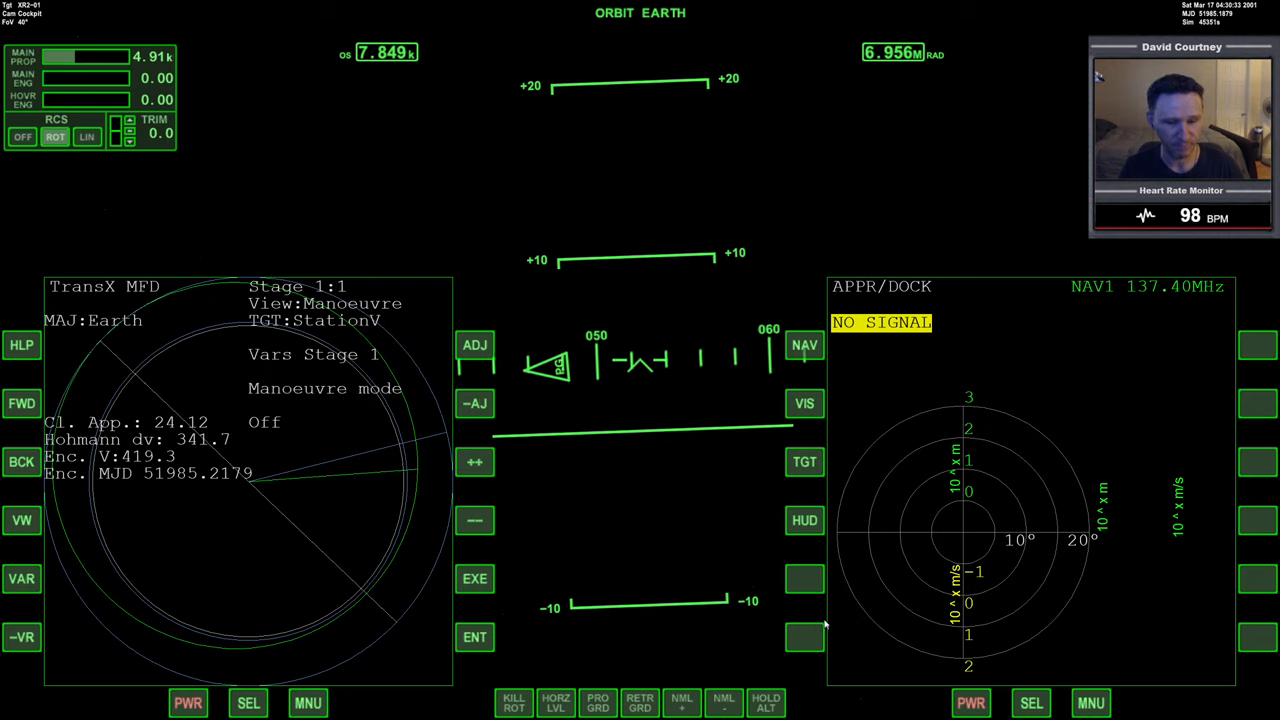
click(805, 461)
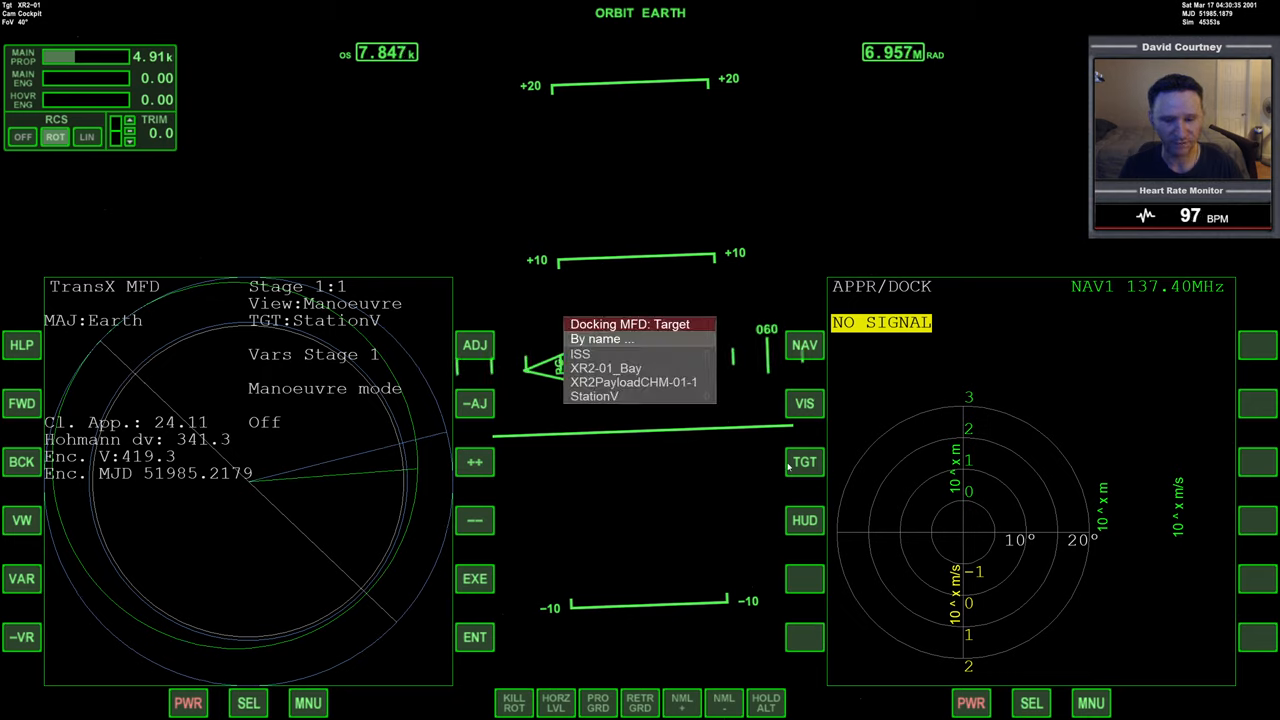
click(594, 396)
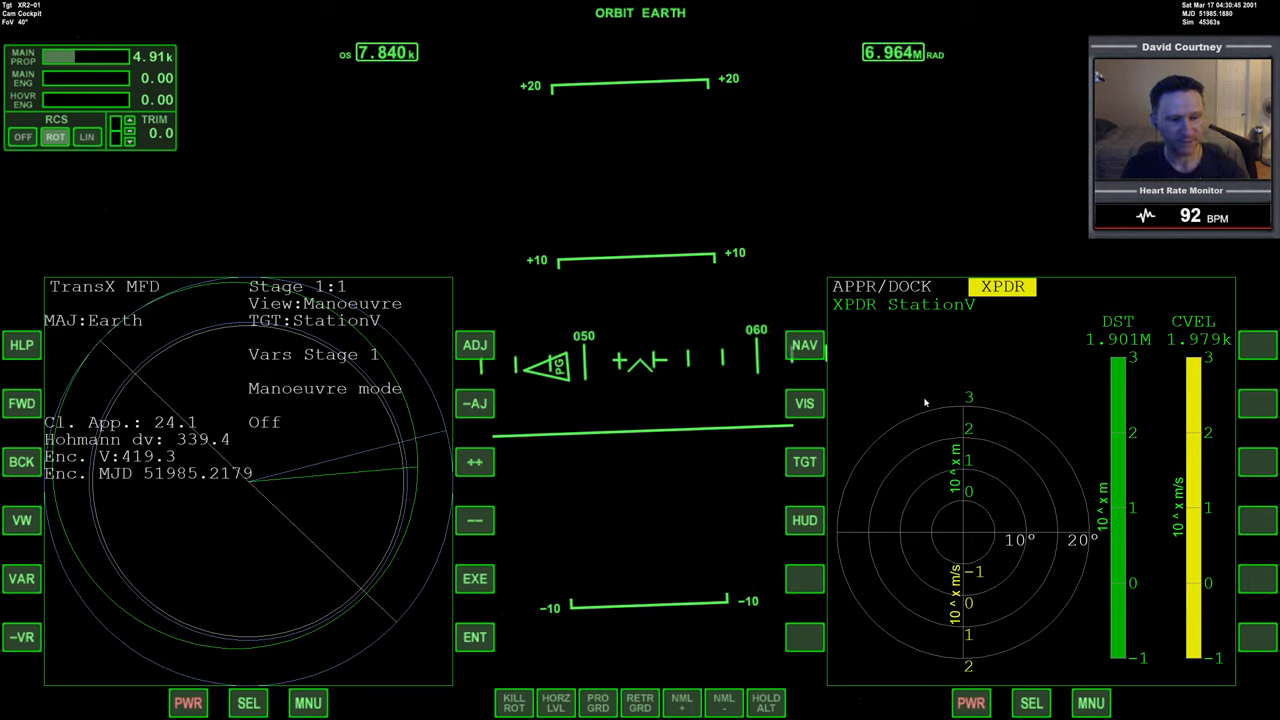
mouse_move(990, 407)
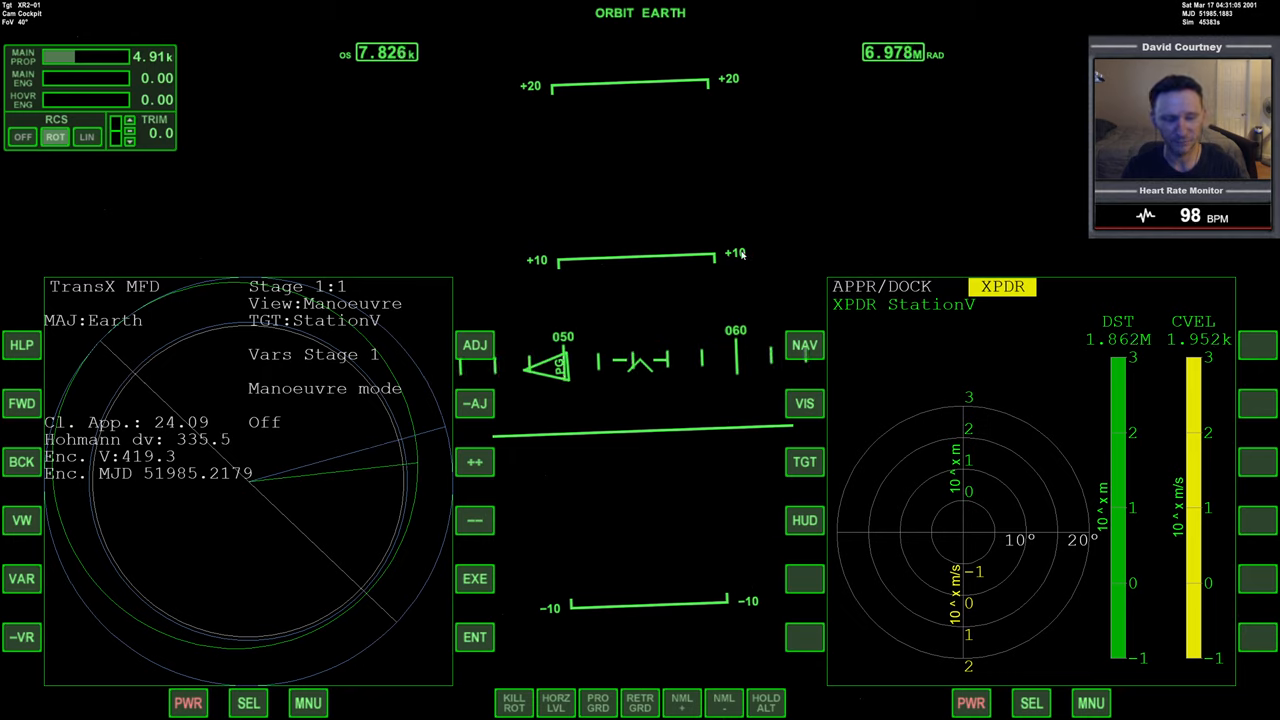
mouse_move(673, 337)
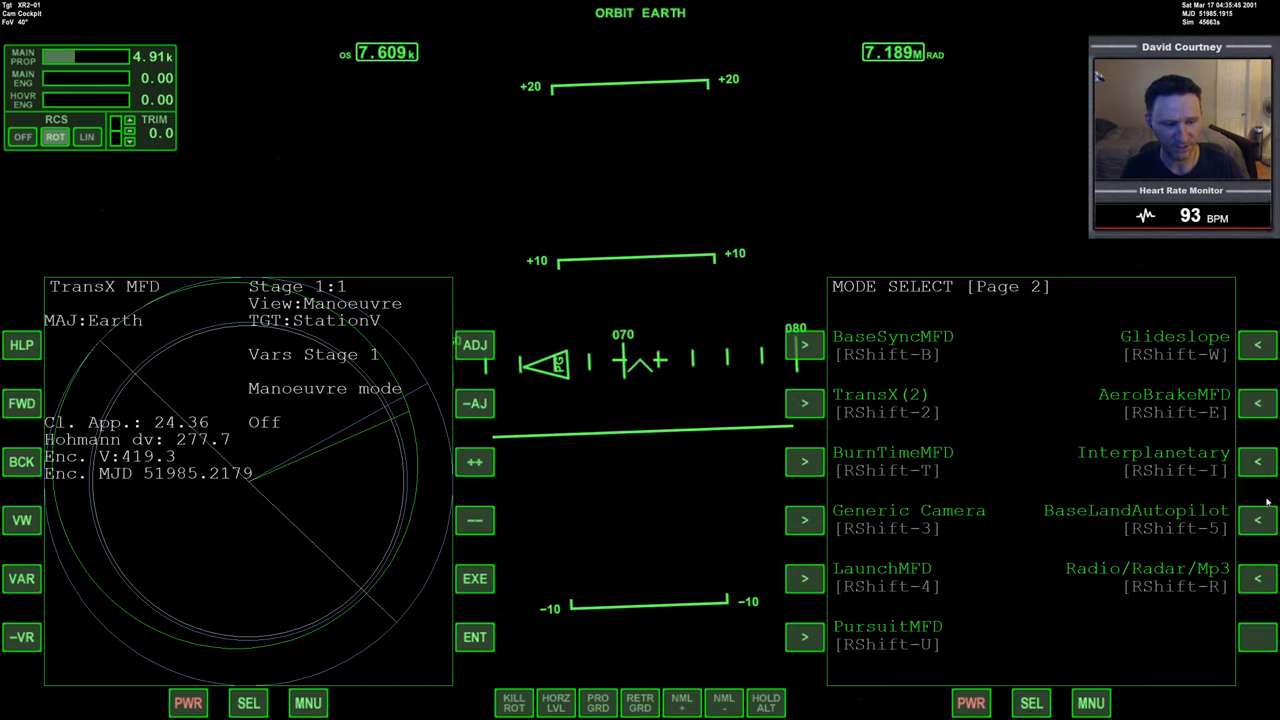
Step: Return the right display to page 2 of the Mode Select list
click(1155, 452)
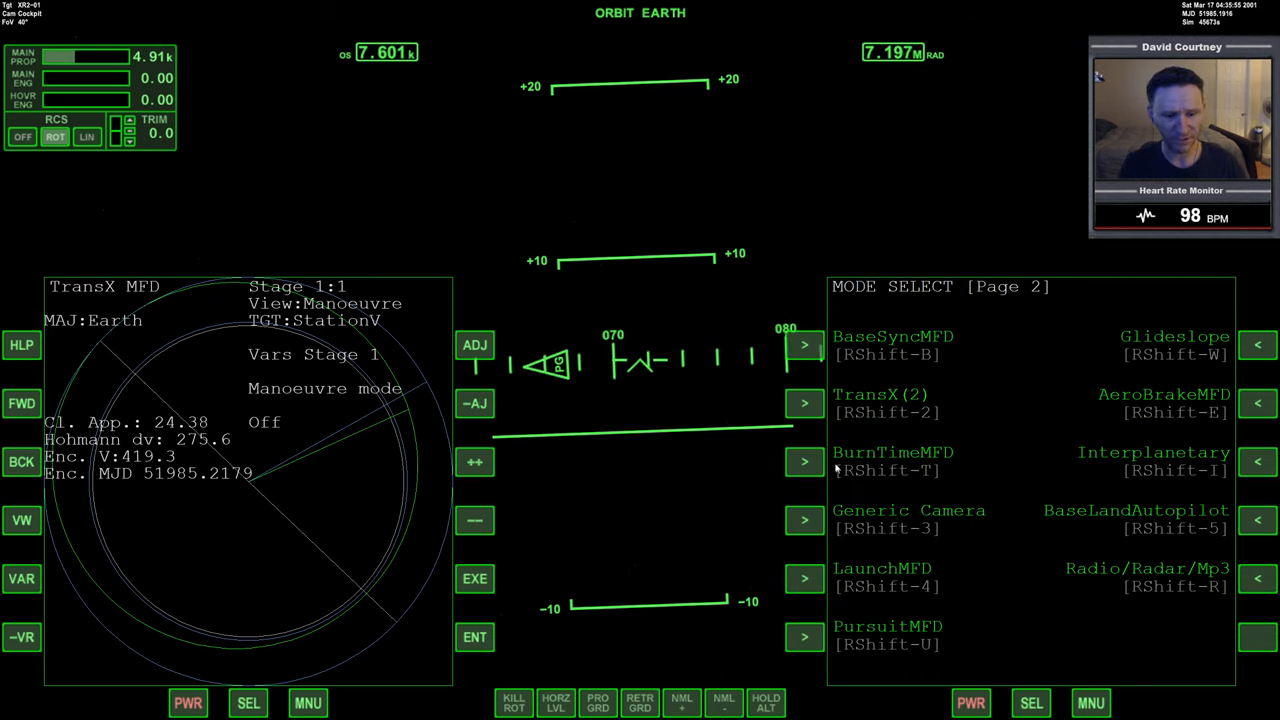
Step: Enter 420 in the burn-time calculator, then switch to Interplanetary intercept for StationV
click(892, 460)
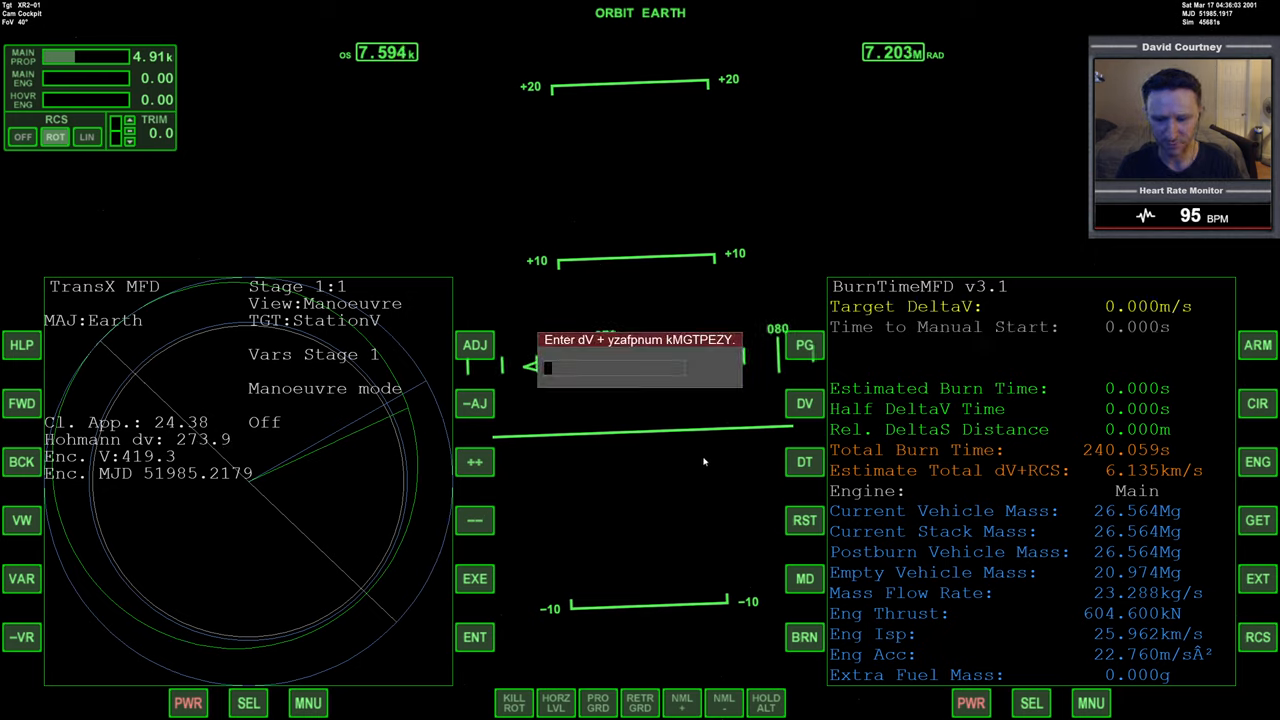
text(420)
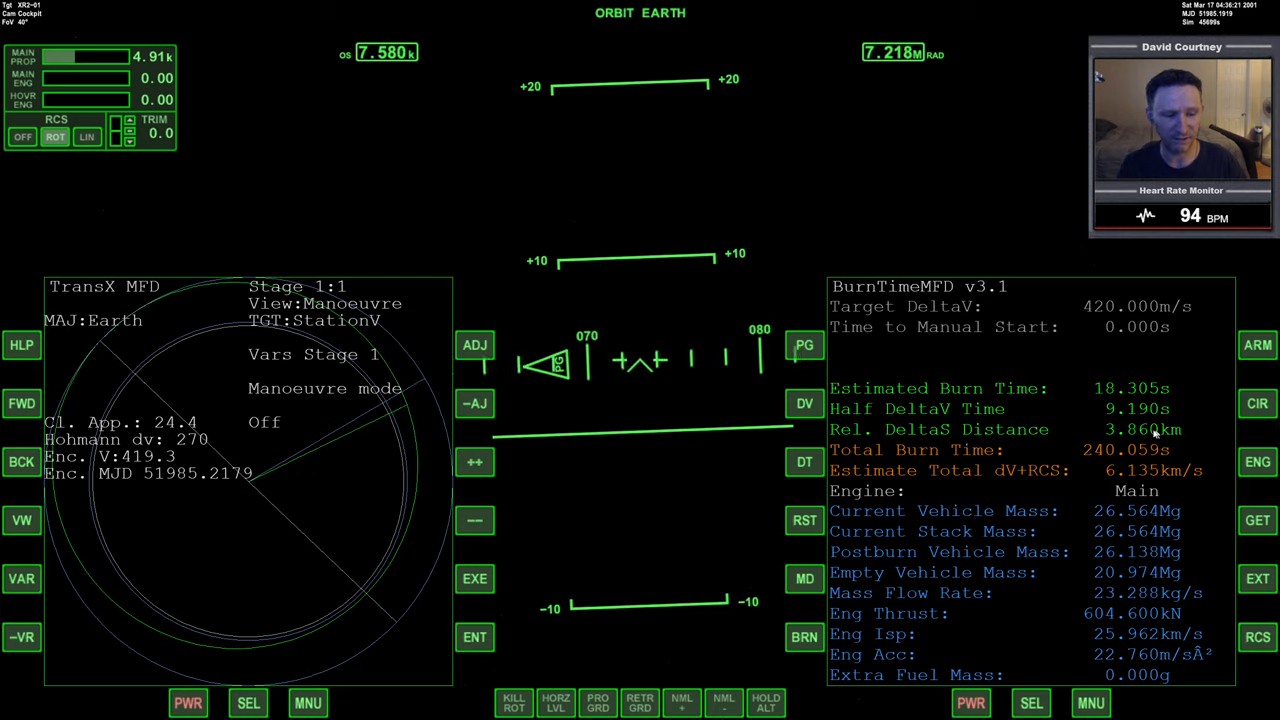
click(1031, 702)
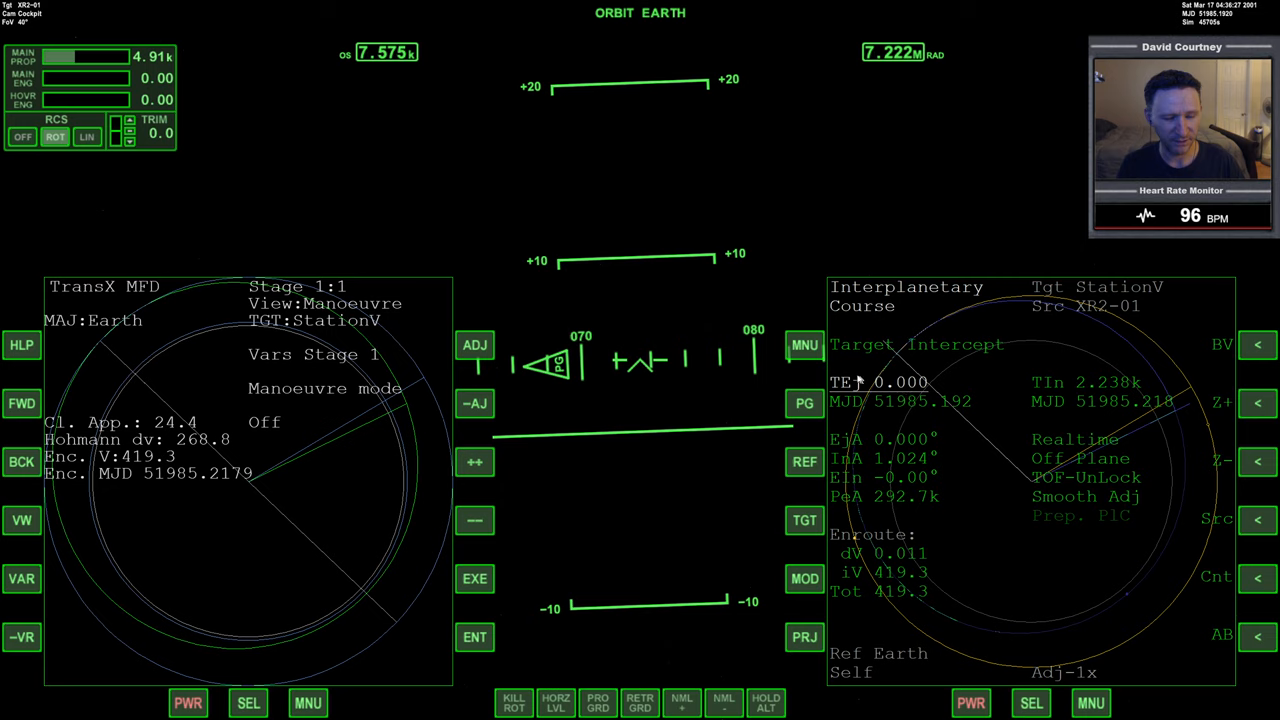
Step: Open Interplanetary's velocity match page and set StationV as the target
click(805, 345)
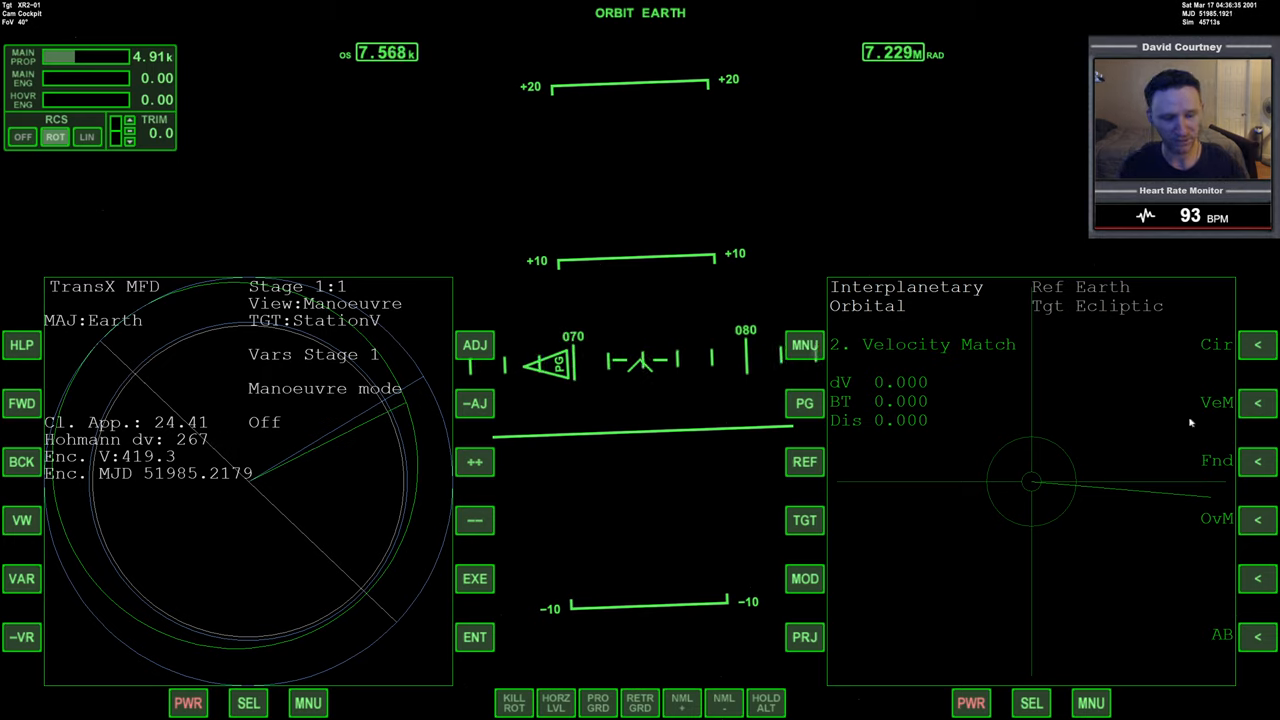
text(st)
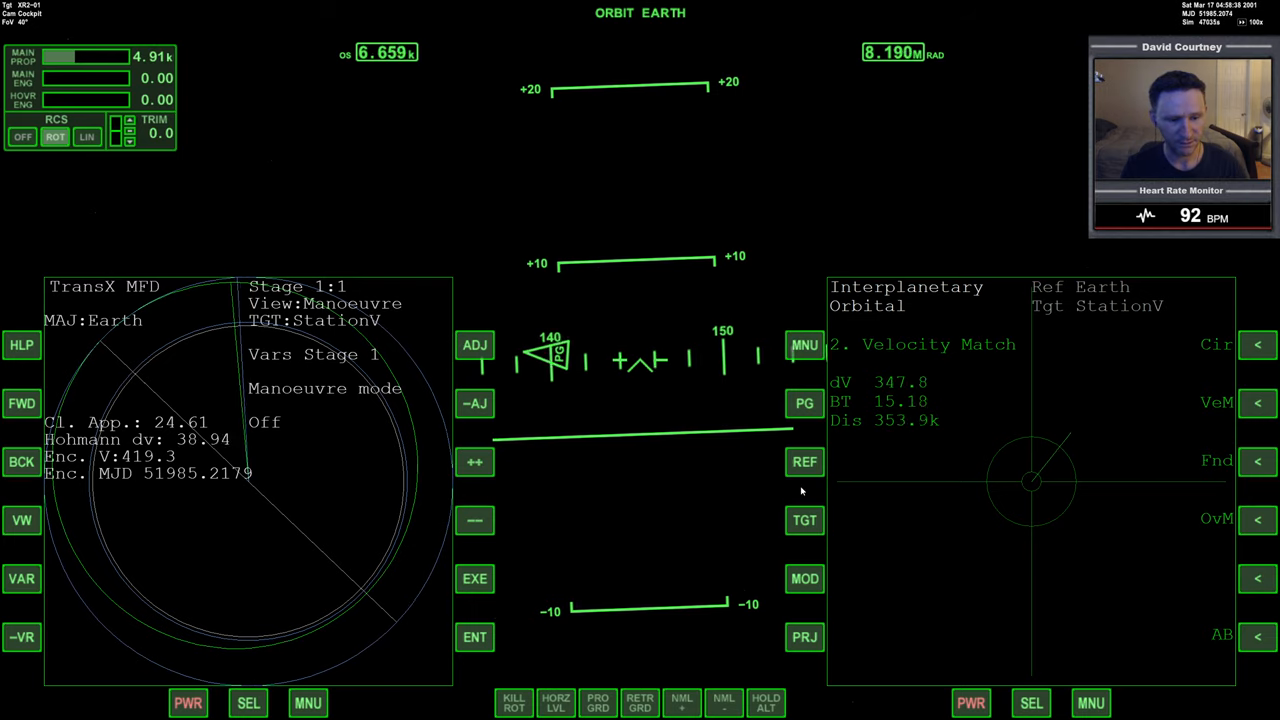
click(1258, 403)
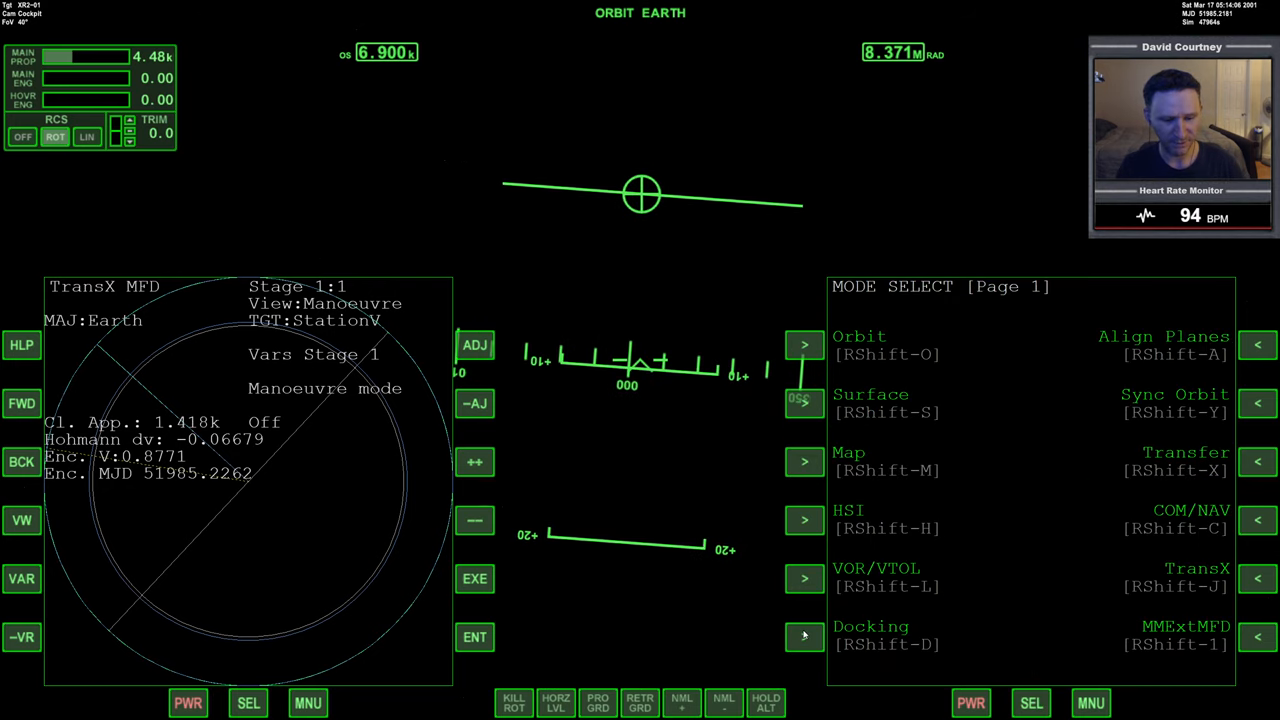
Step: Switch the right display to Docking guidance for StationV port 1
click(805, 637)
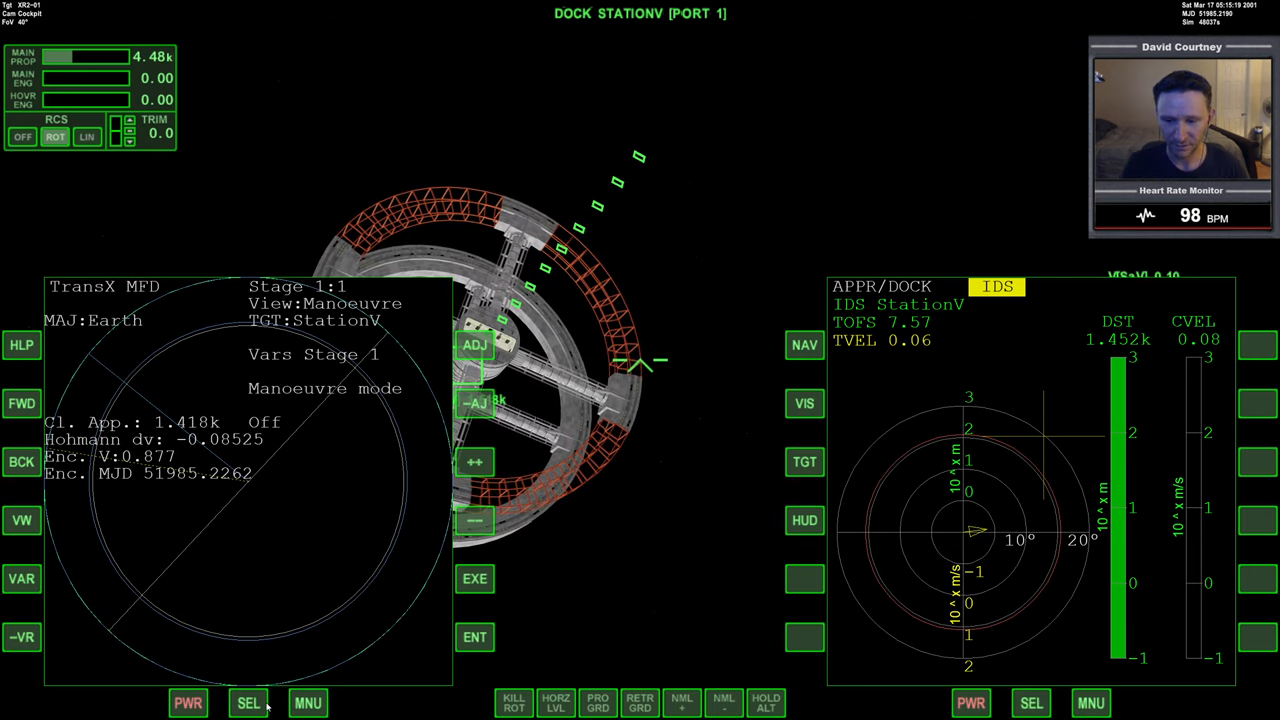
Step: Open the mode lists on both side displays, then move to the plans spreadsheet
click(248, 703)
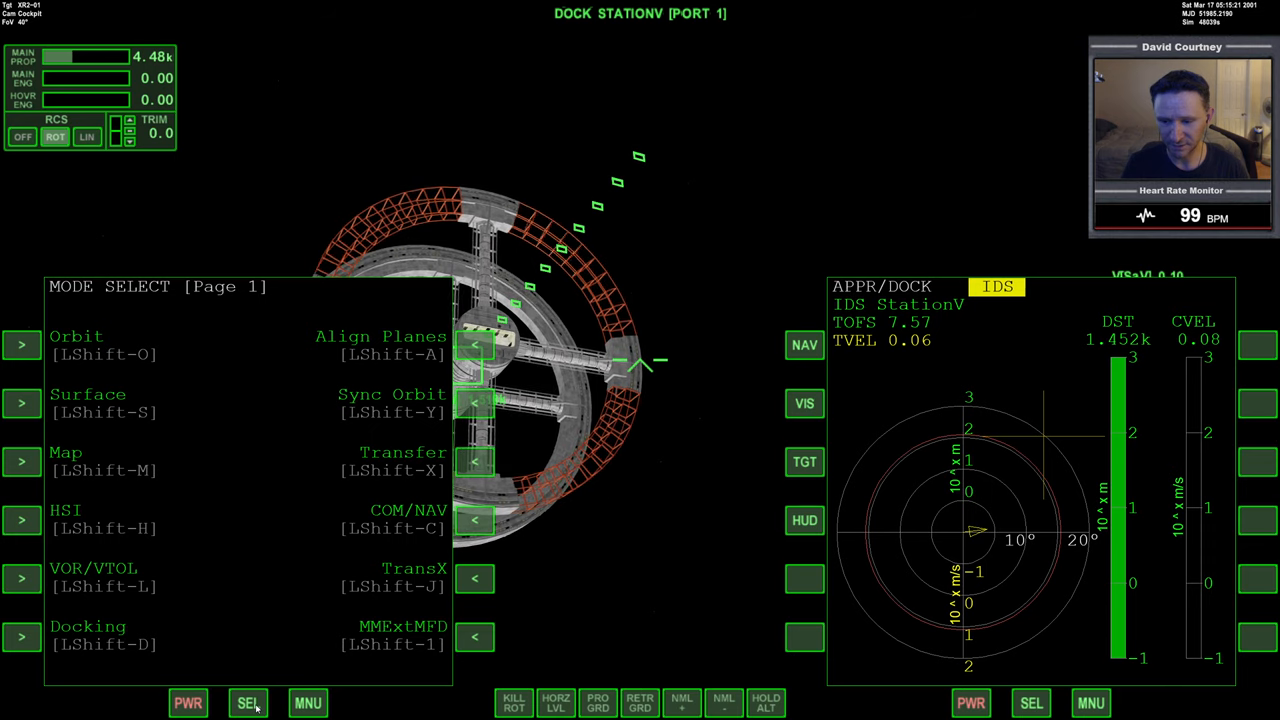
click(1031, 702)
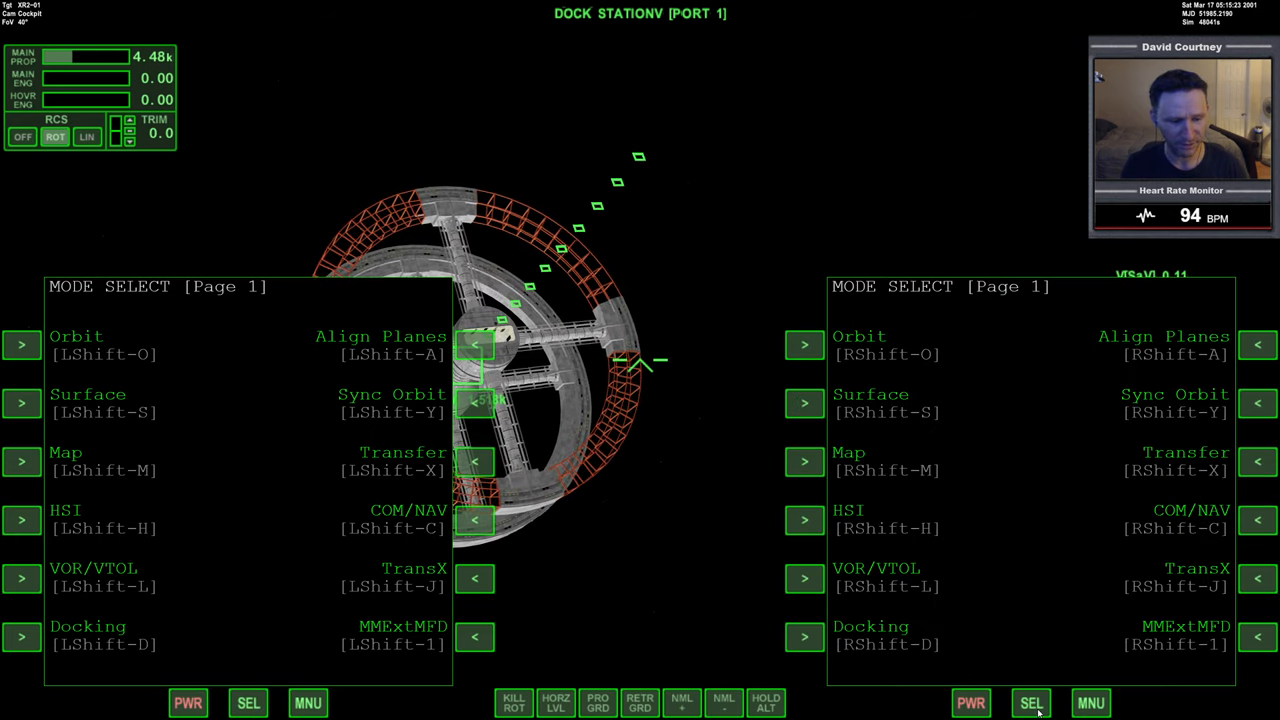
click(1031, 702)
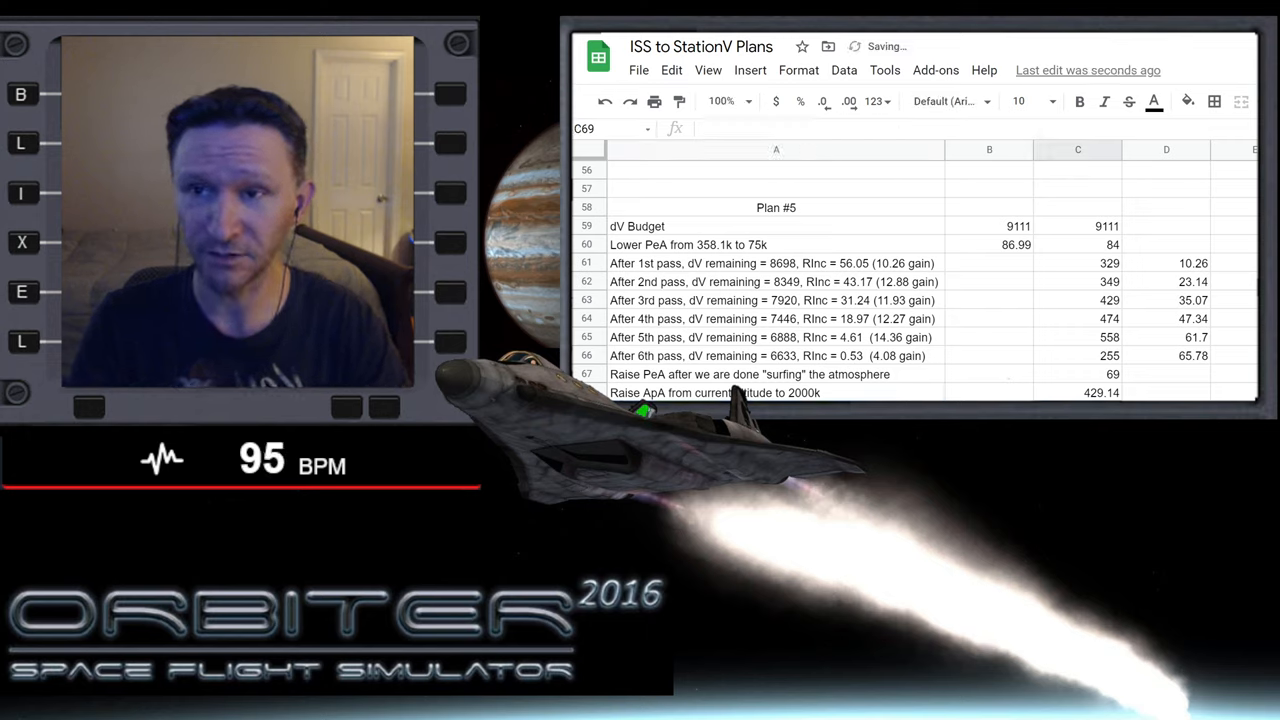
Step: Enter 420, check Plan #4's dV Remainder formula giving 5511.78, and scroll the sheet
text(420)
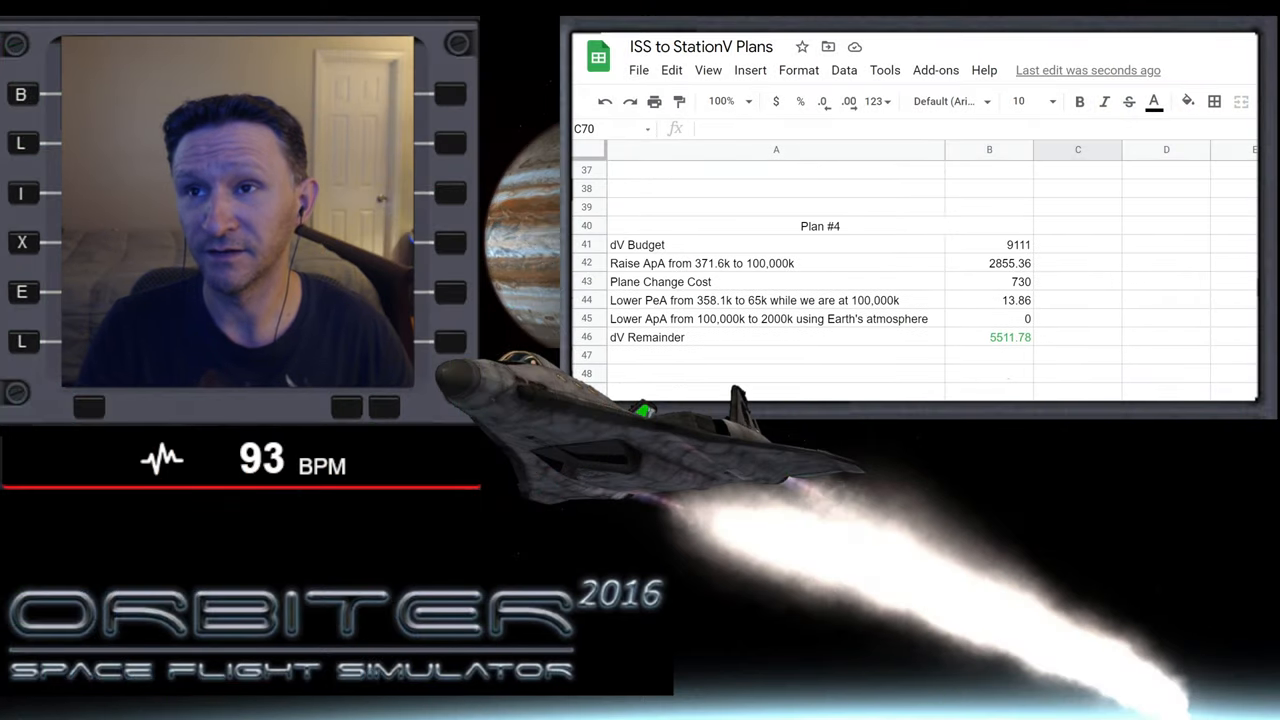
click(989, 337)
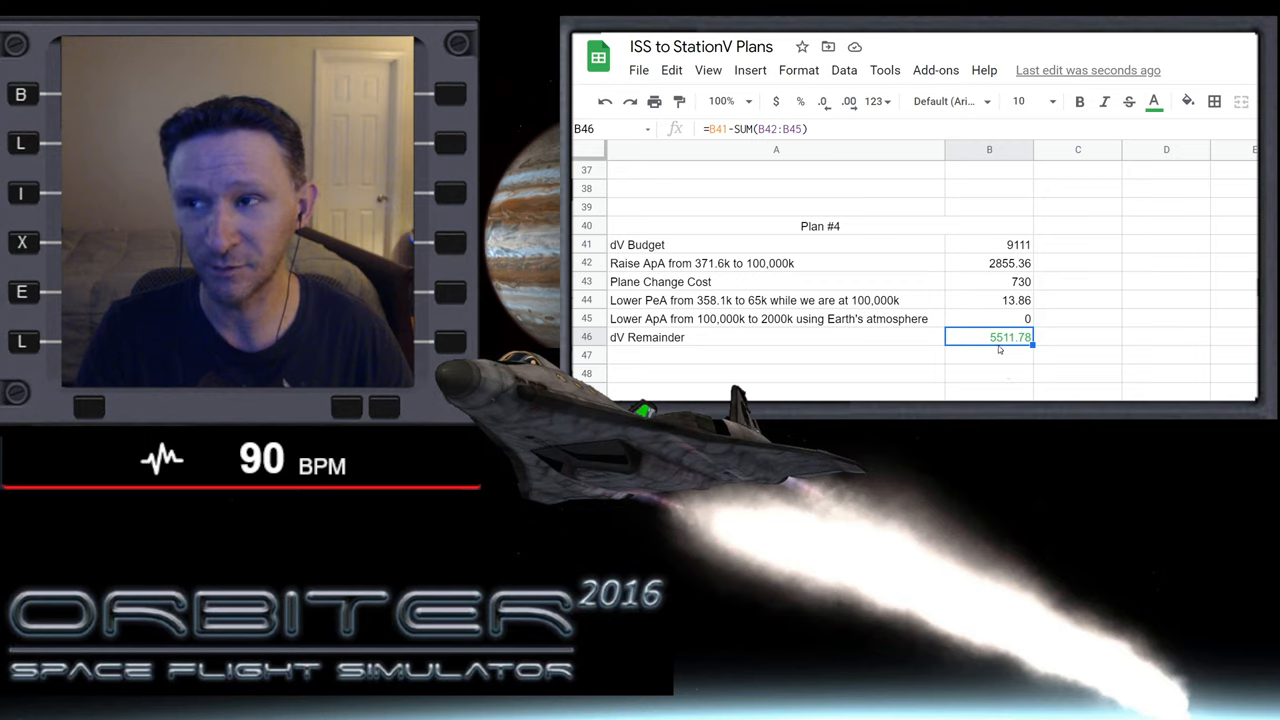
mouse_move(1017, 362)
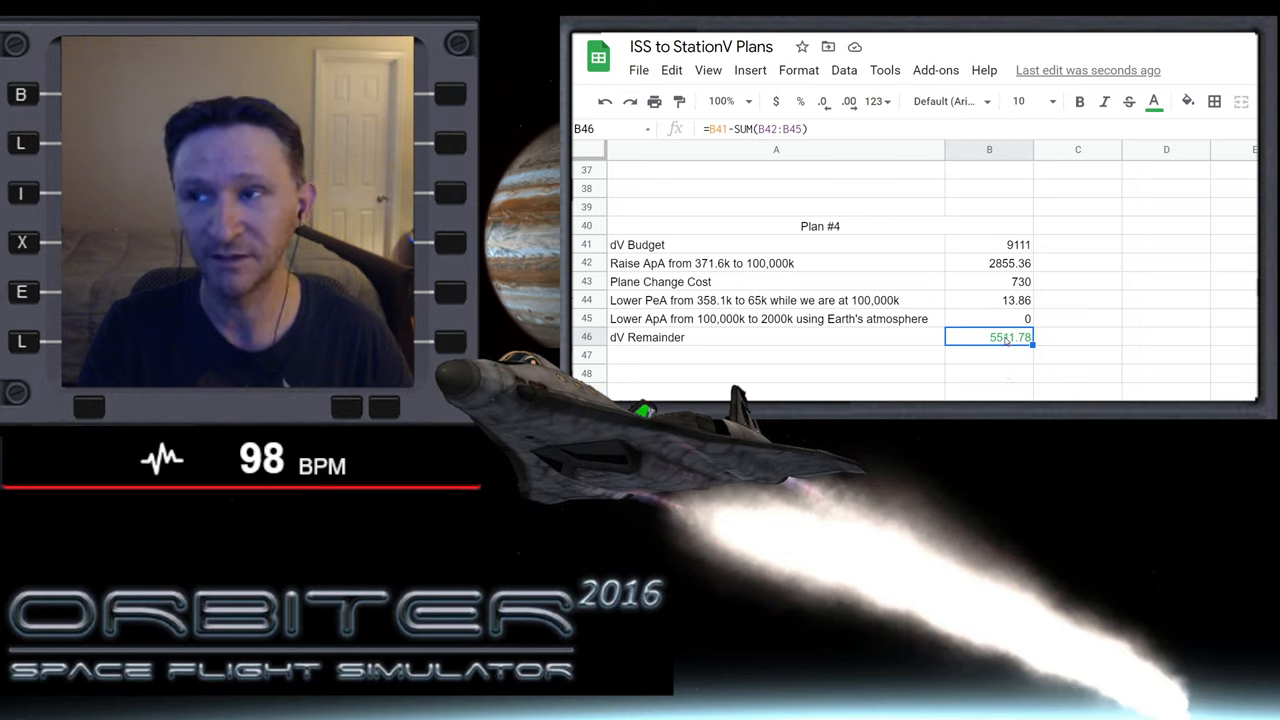
mouse_move(967, 346)
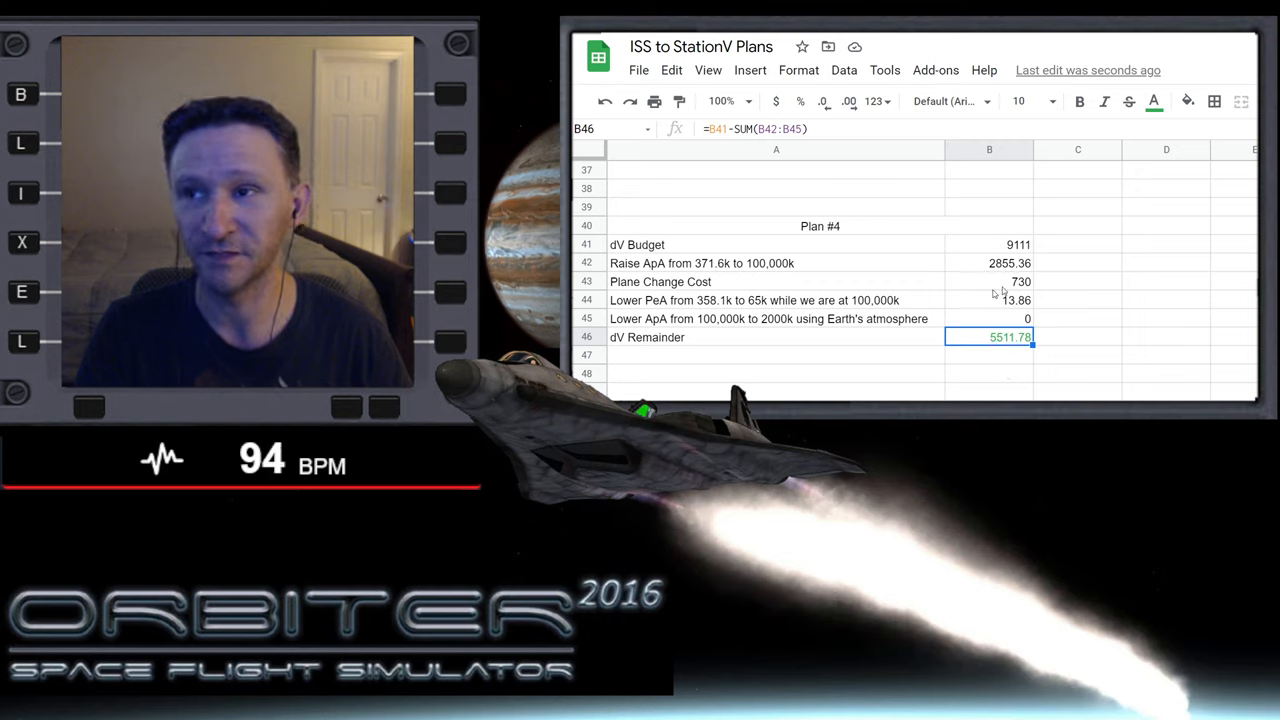
mouse_move(927, 247)
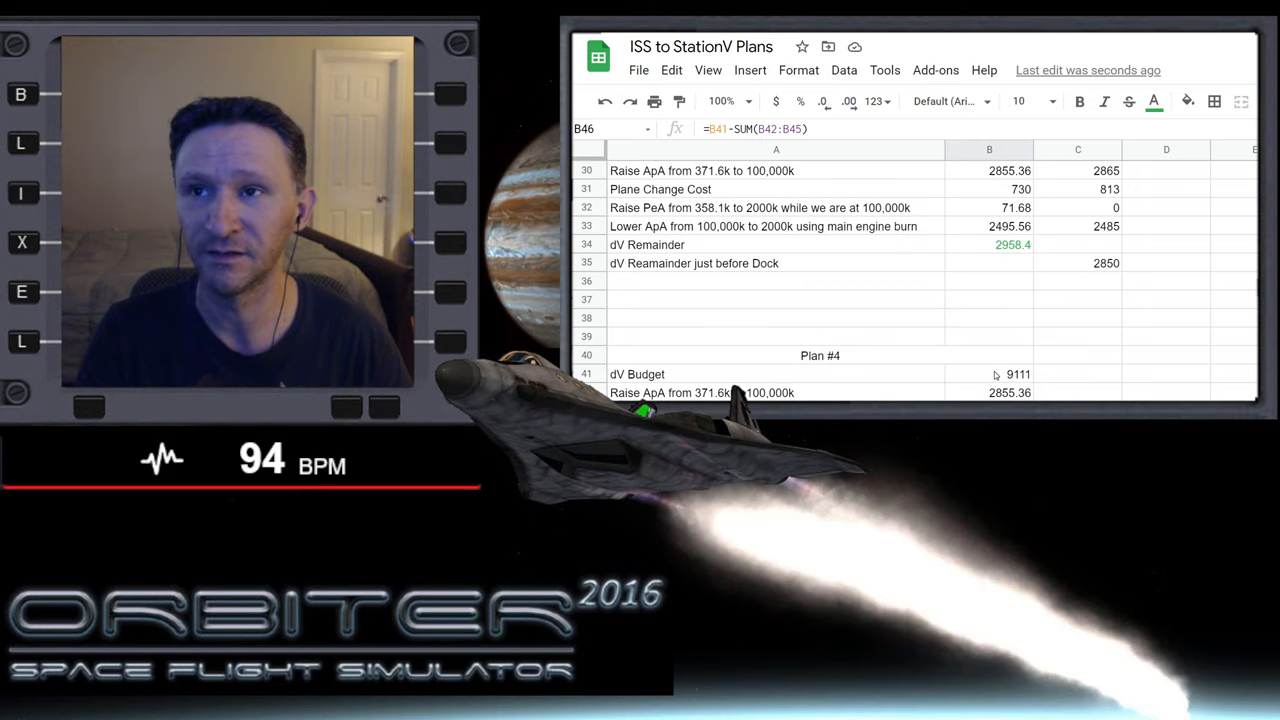
scroll(down, 3)
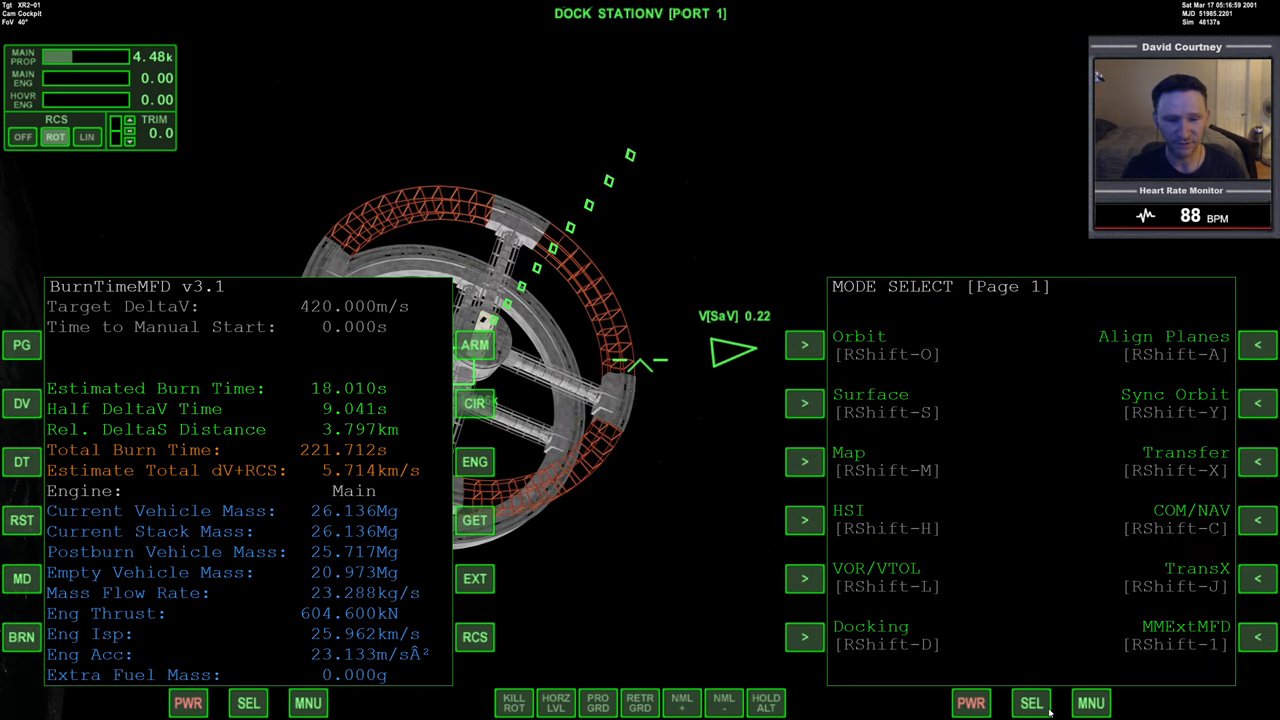
Step: Choose the docking approach display on the right MFD for StationV port 1
click(805, 636)
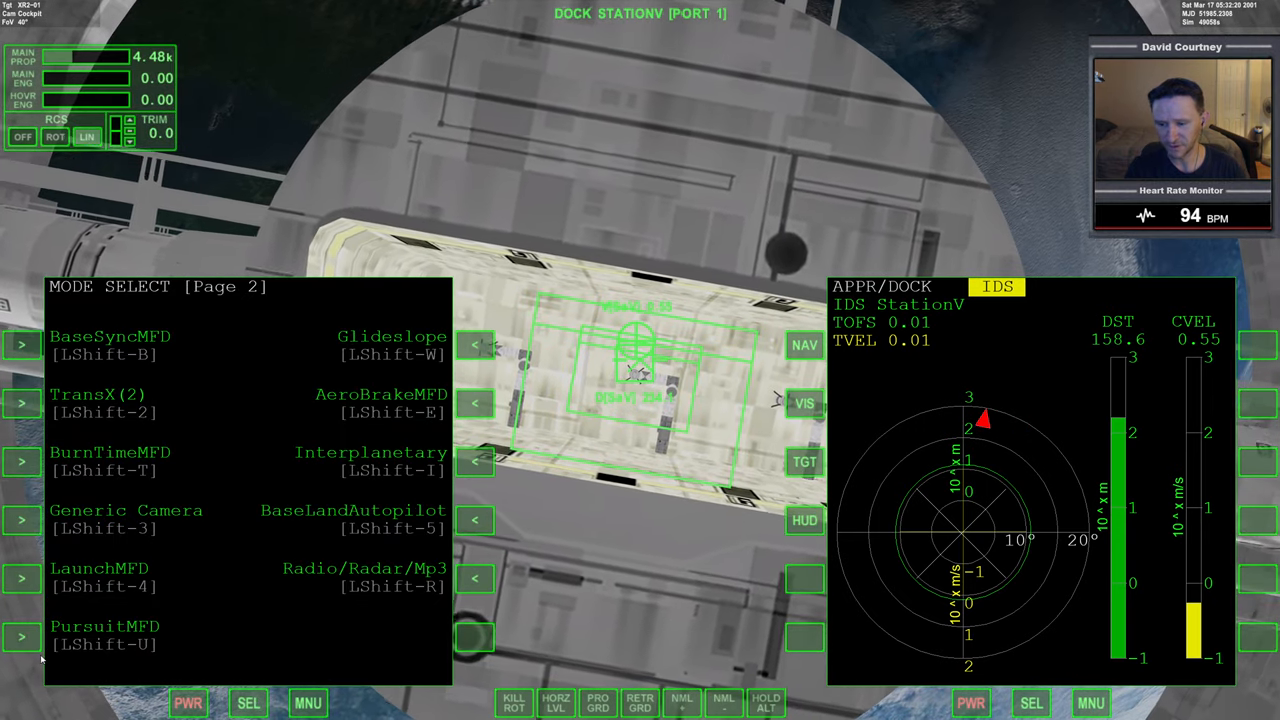
Step: Select the XR2 attitude display in Docking Relative mode on the left MFD
click(22, 637)
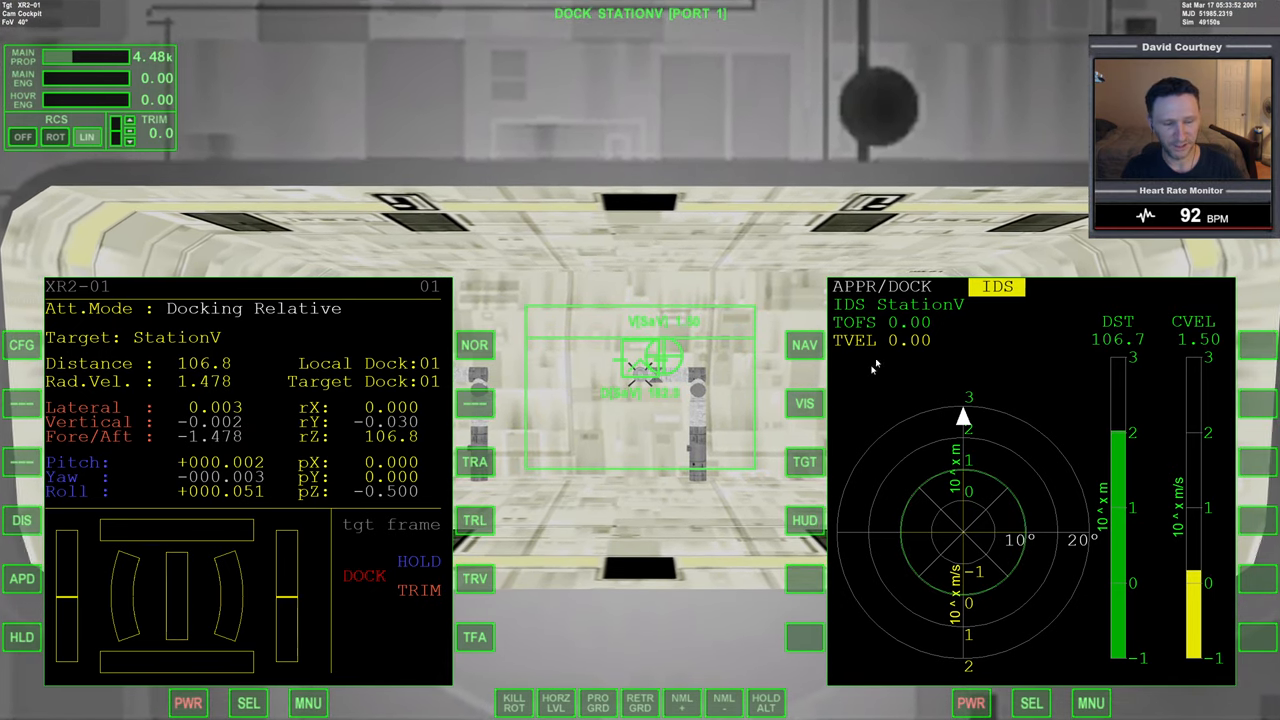
Step: Use the right display's controls during the final approach to StationV port 1
click(1031, 702)
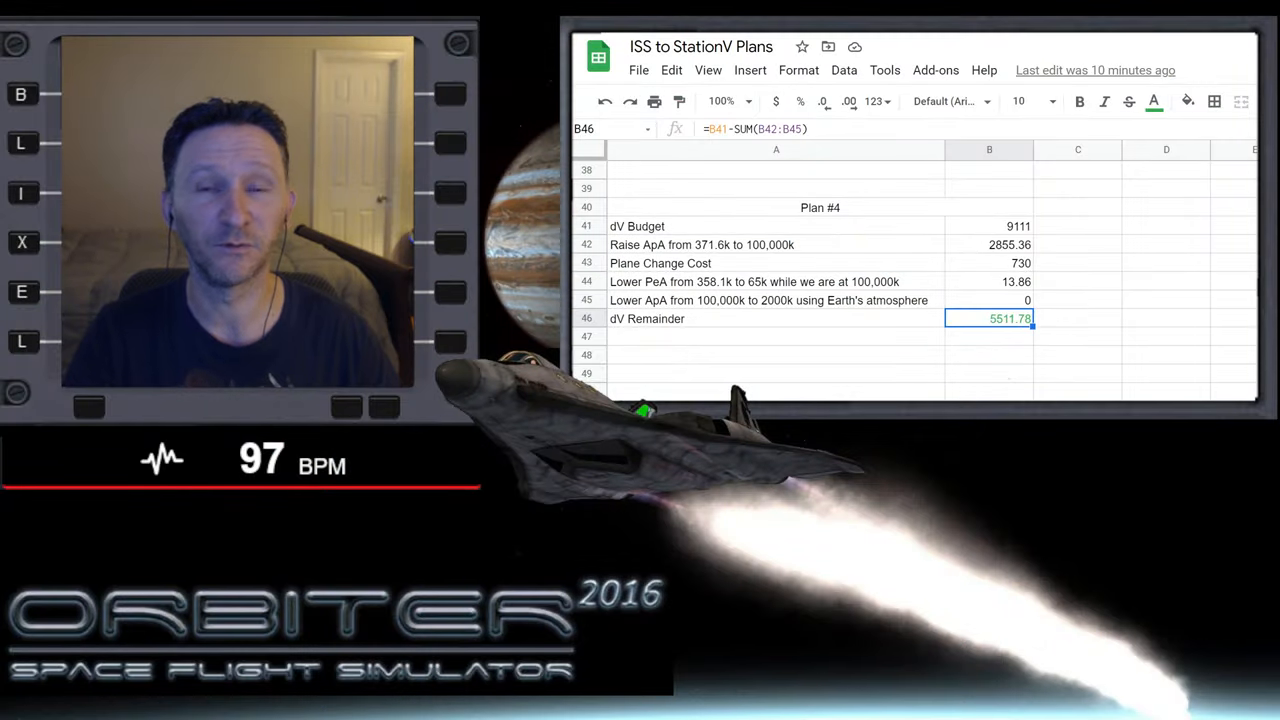
Step: Add a 'dV Reamainder just before Dock' row in A70 with 56 in D70
scroll(down, 3)
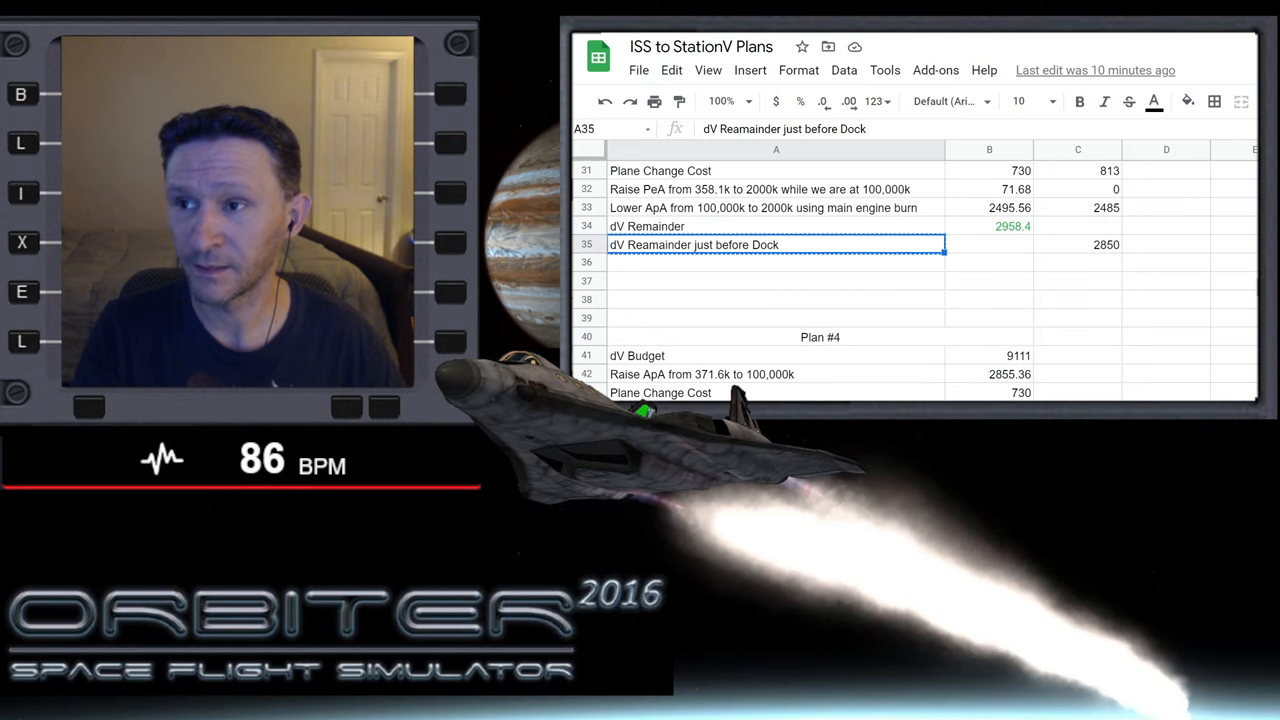
scroll(down, 3)
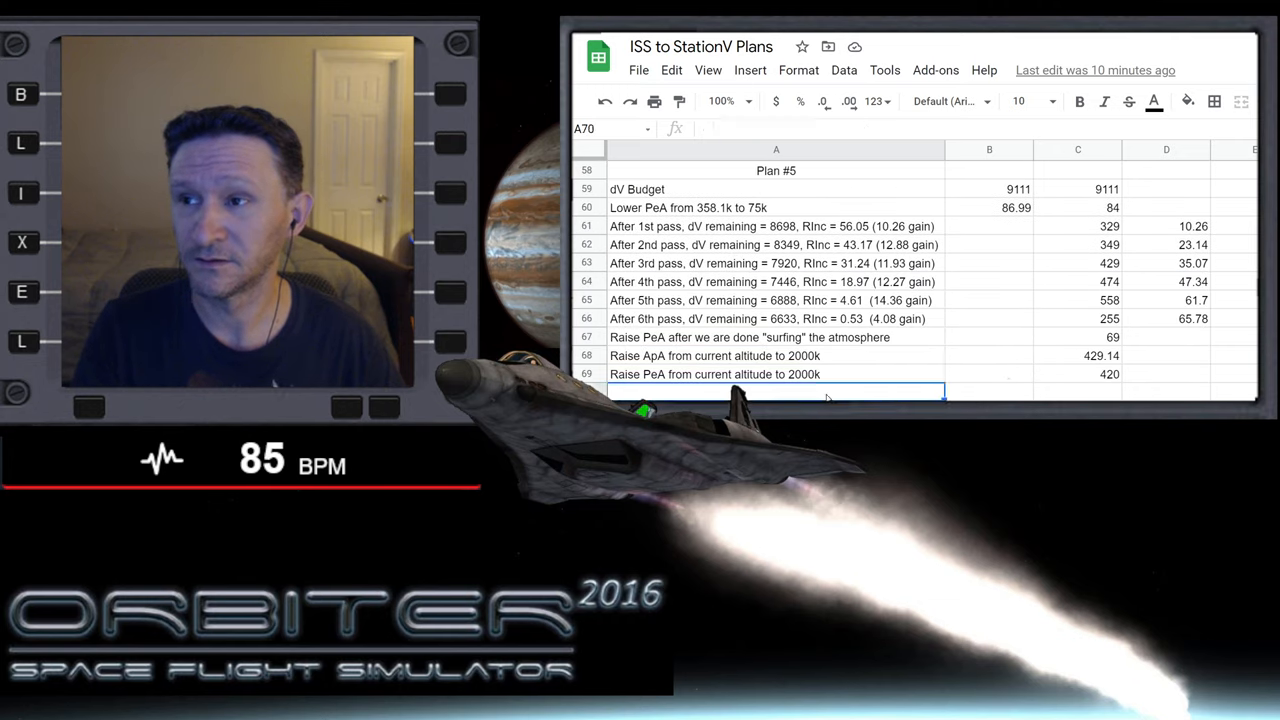
text(dV Reamainder just before Dock)
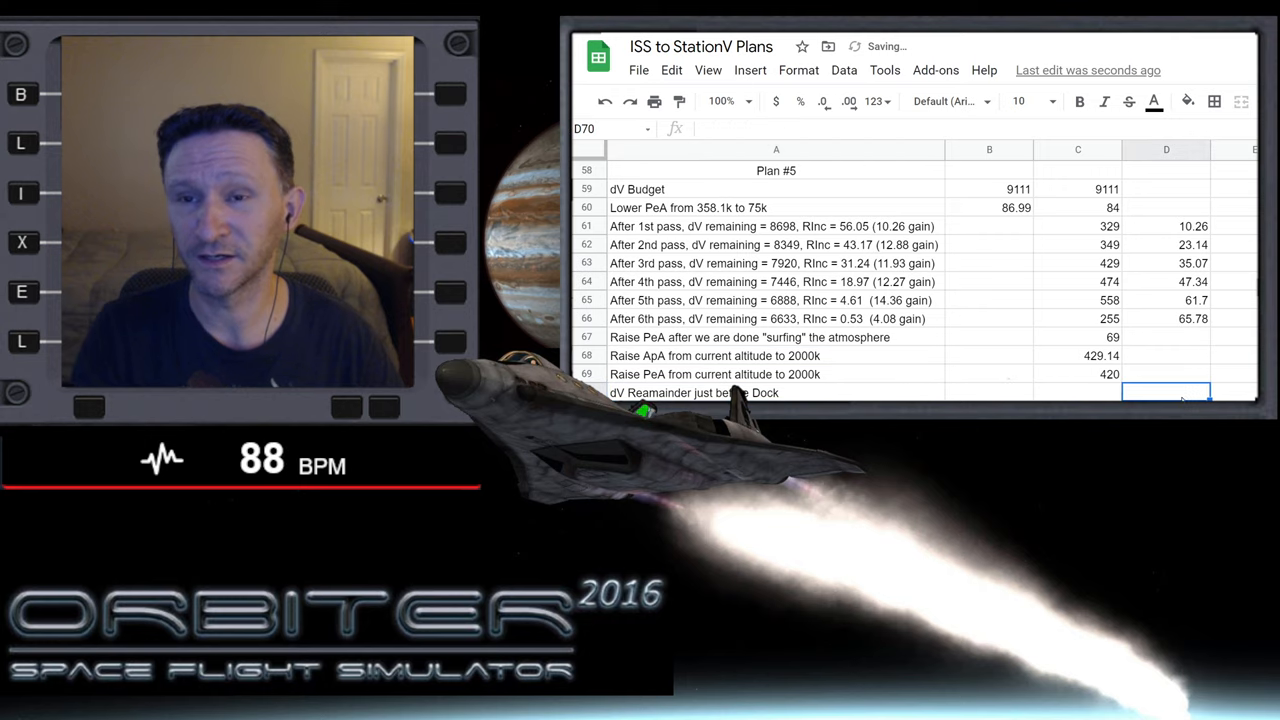
text(56)
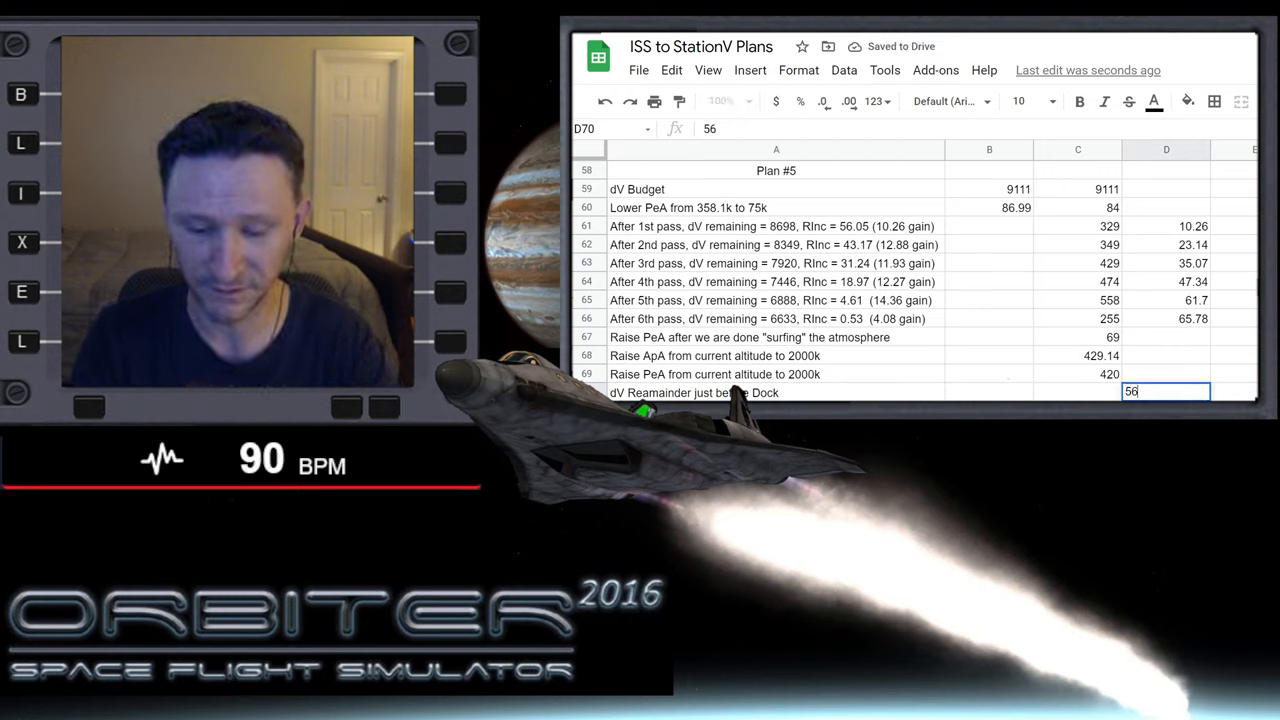